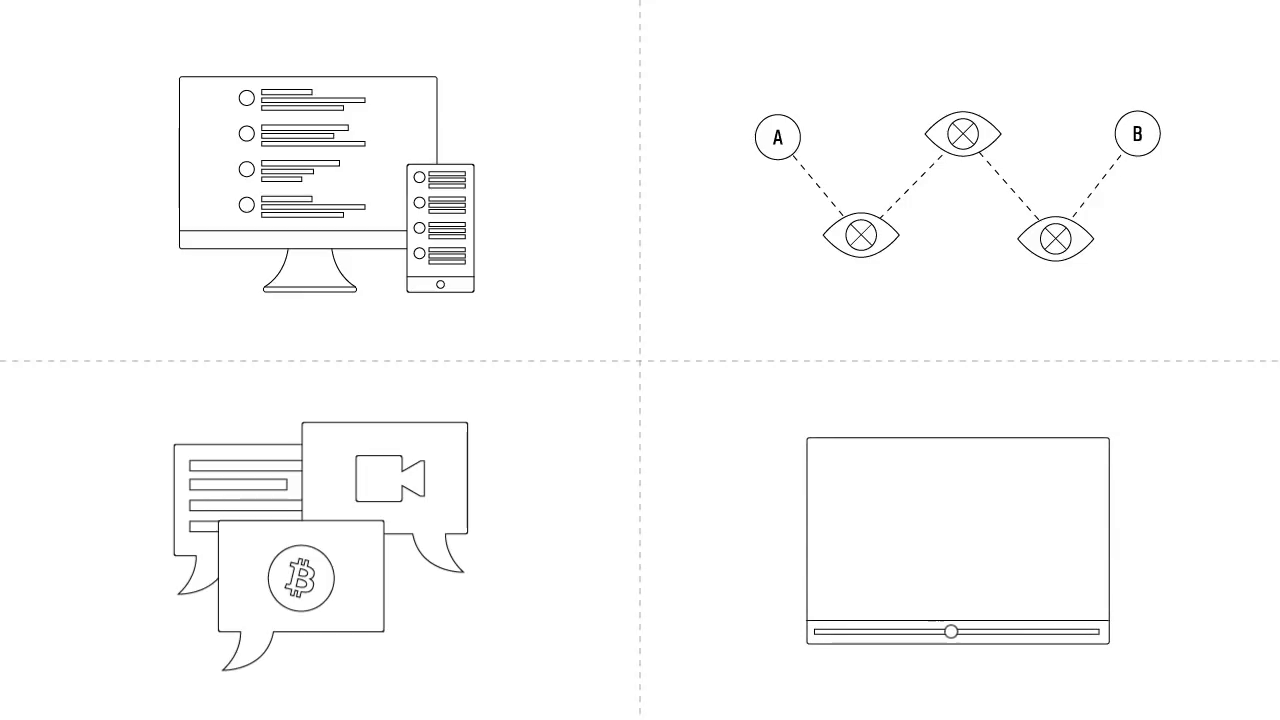
left_click_drag(952, 632, 1030, 632)
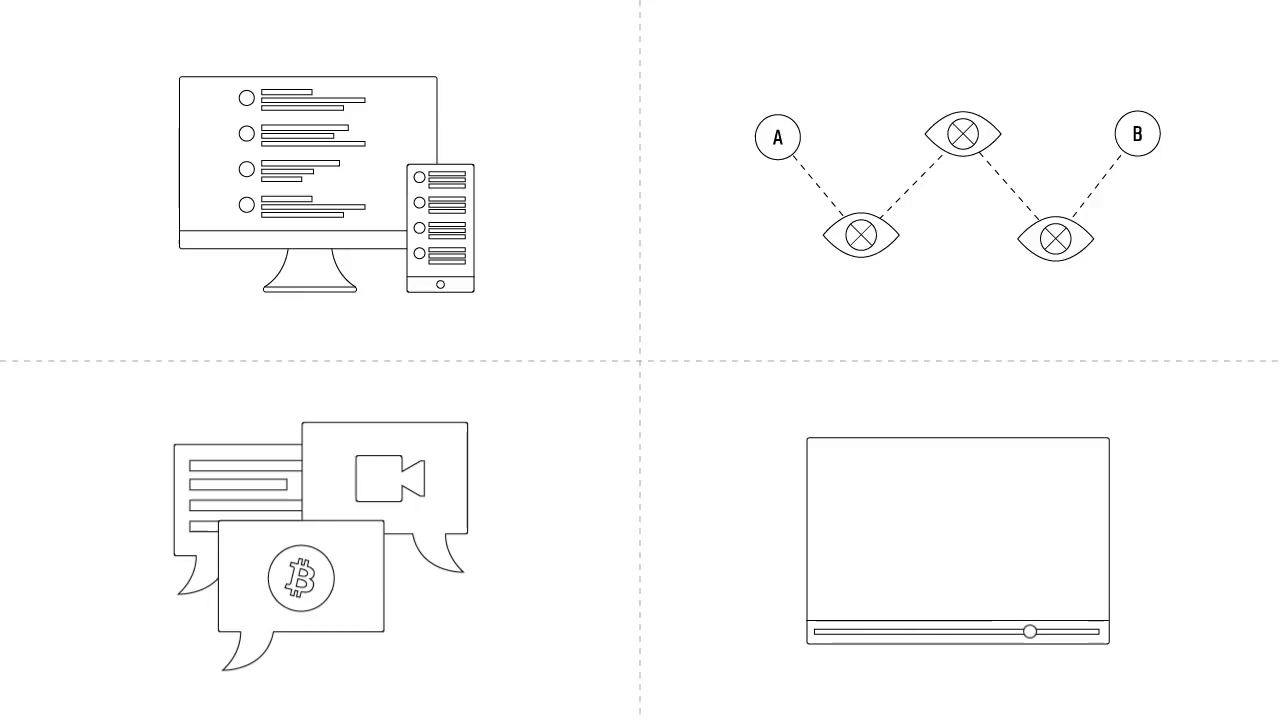
left_click_drag(1032, 632, 1098, 632)
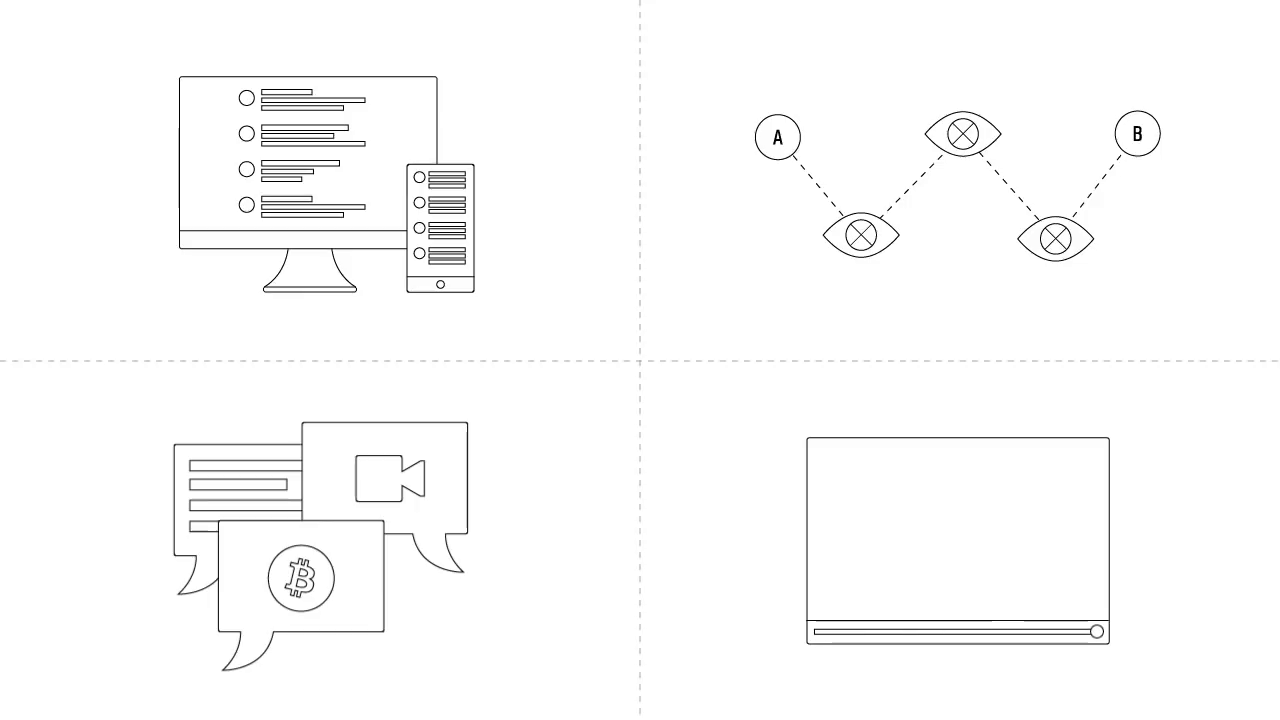